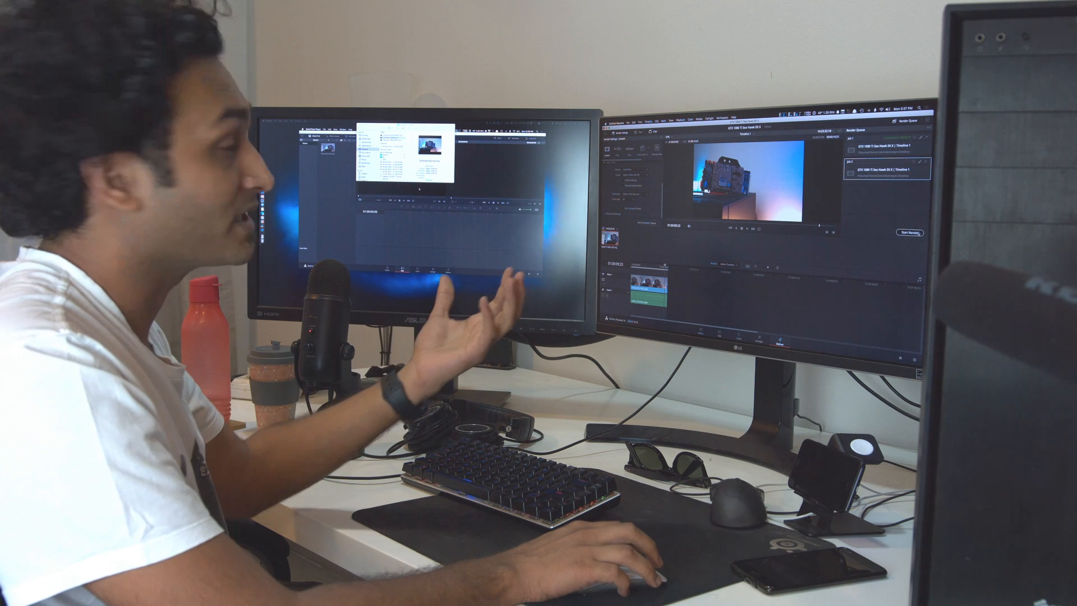
# Start rendering the queued timeline jobs from the Render Queue to time the render.
pyautogui.click(908, 232)
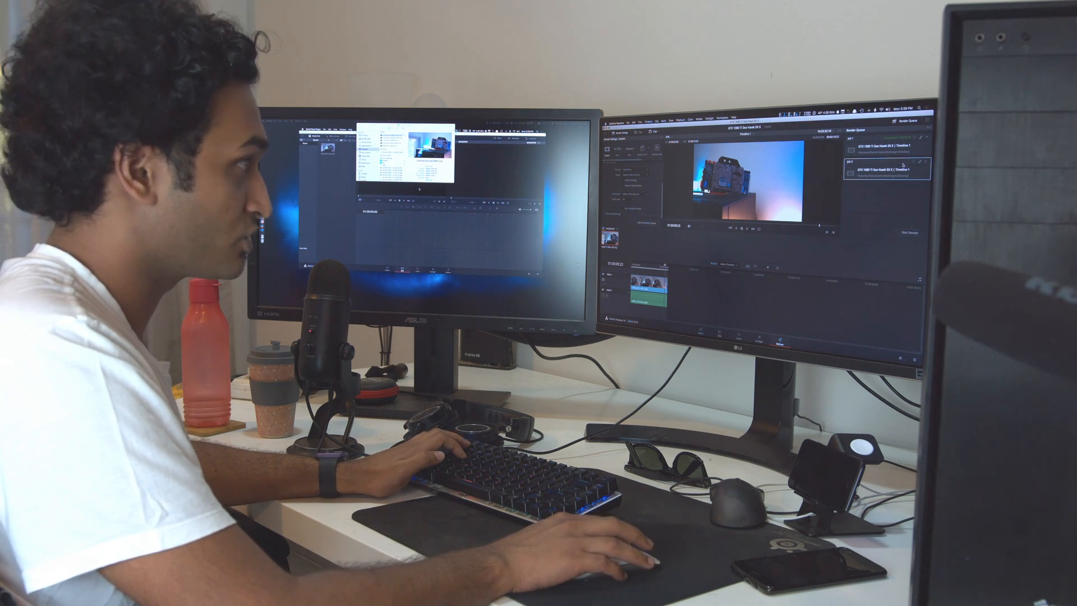
pyautogui.click(908, 232)
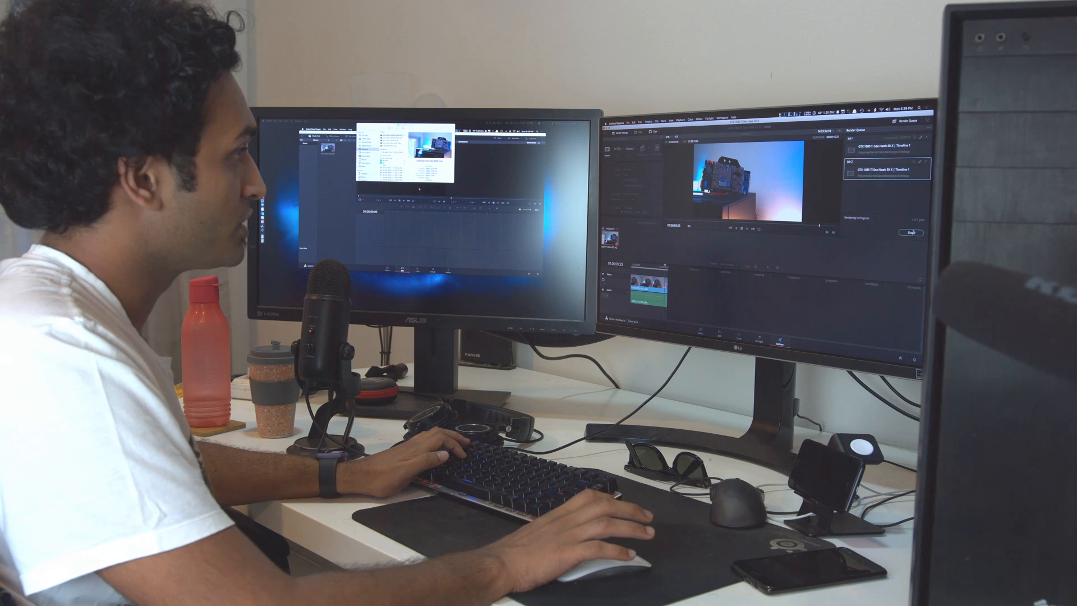